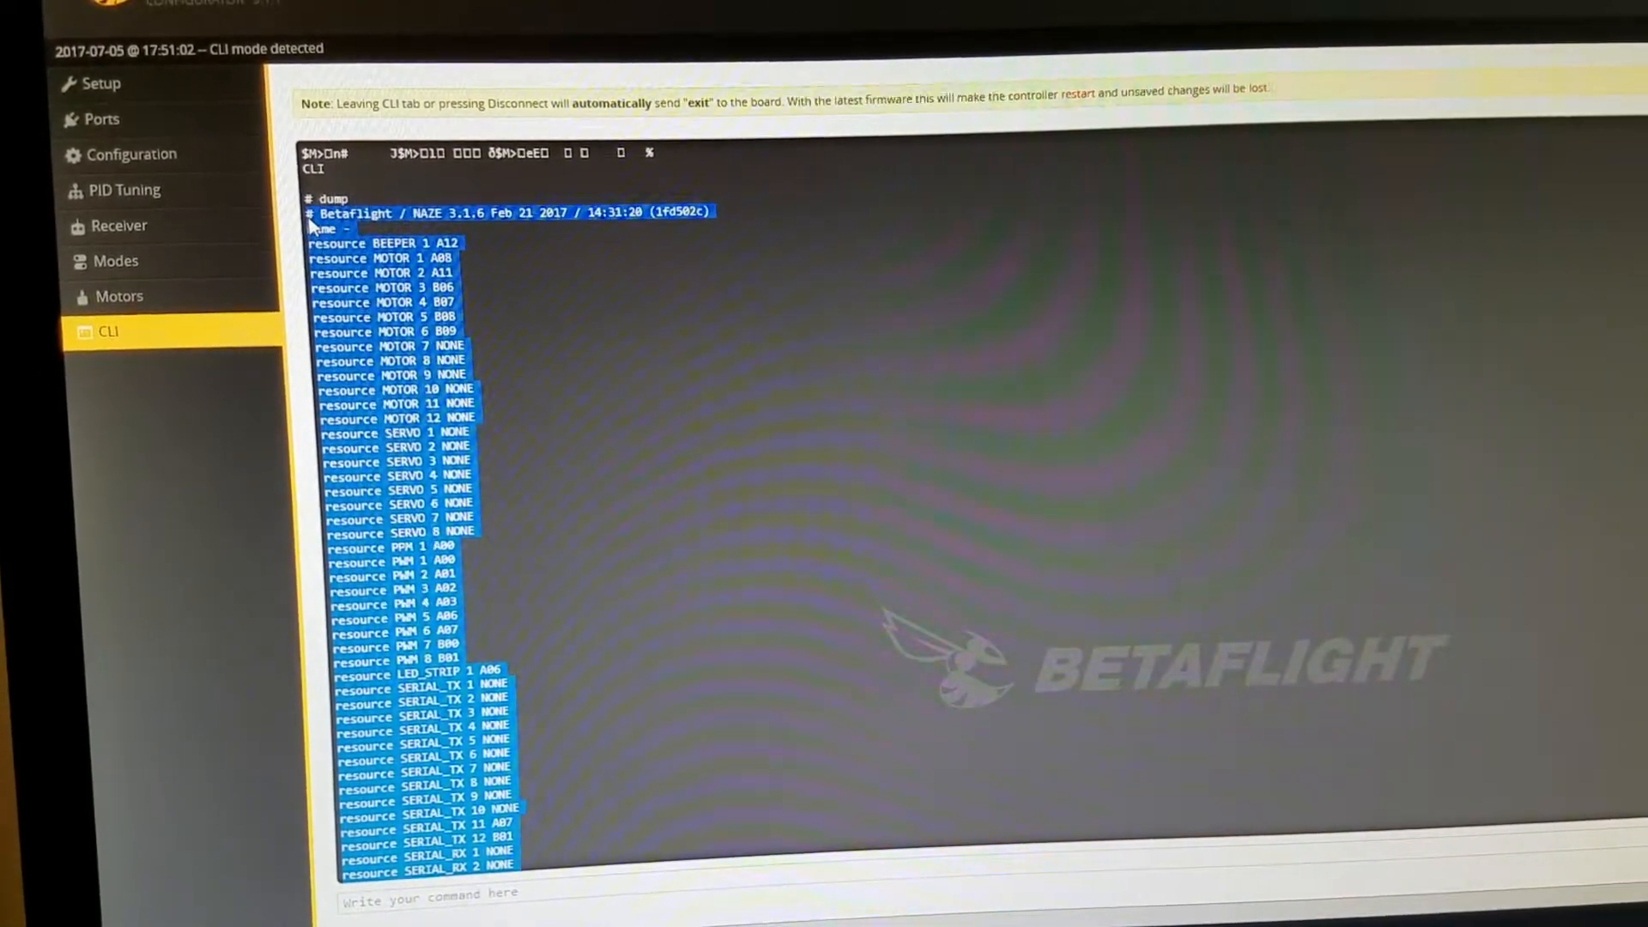
Copy the selected CLI dump text of the NAZE 3.1.6 settings.
right_click(378, 168)
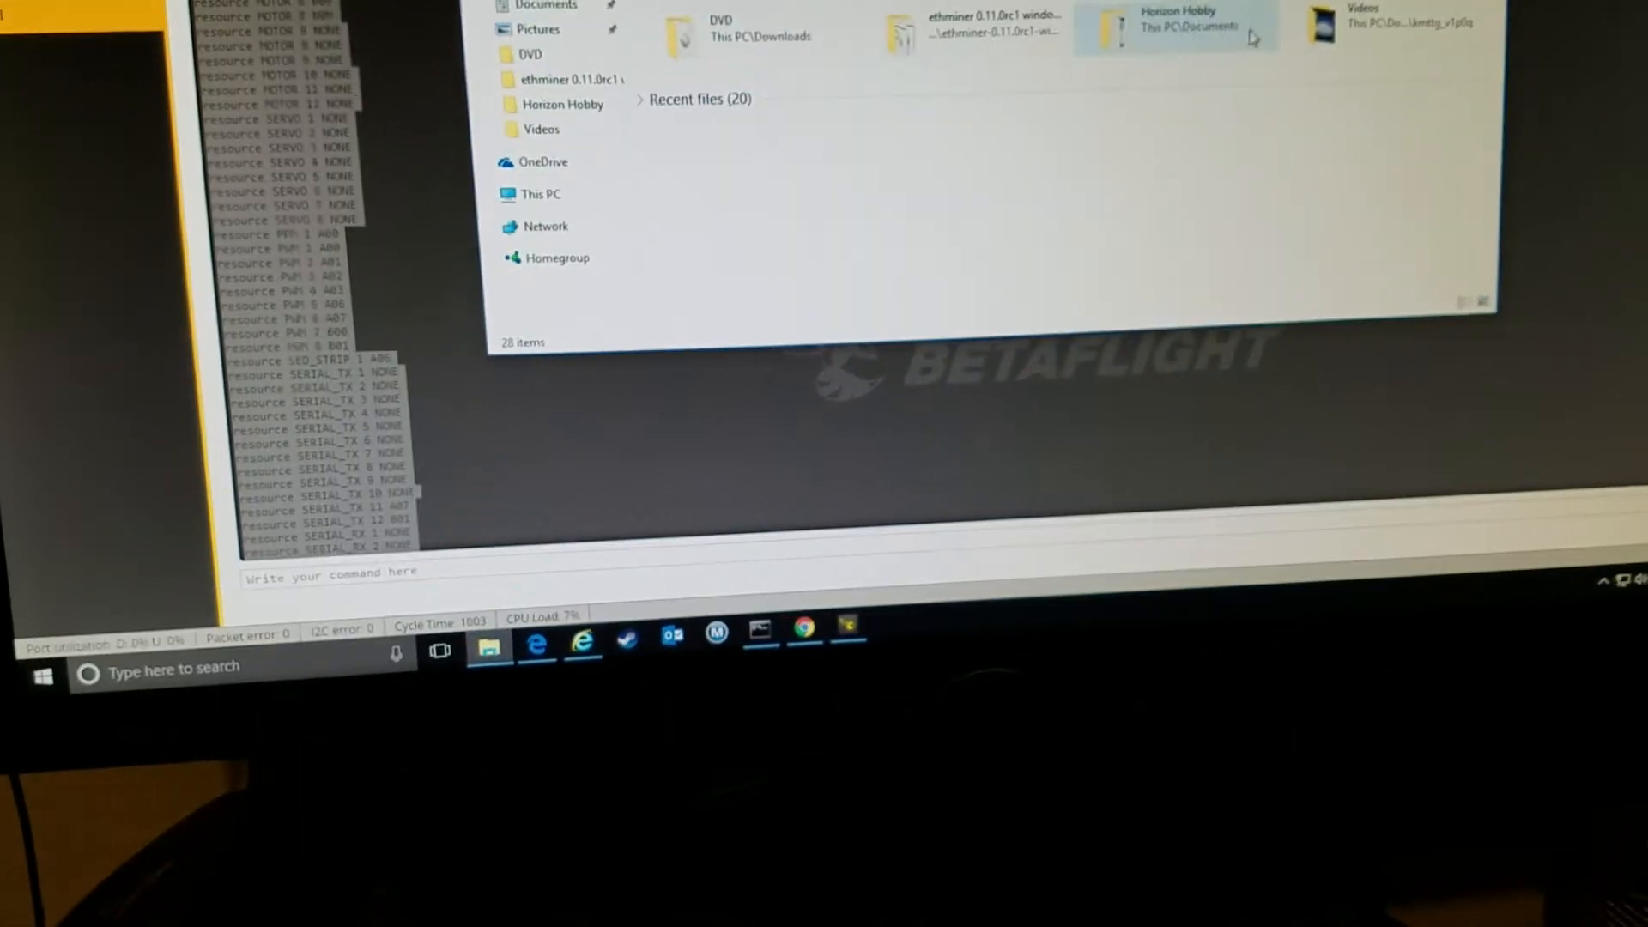
Add a new text document in the Horizon Hobby folder beside the betaflight_backup JSON file.
left_click(542, 194)
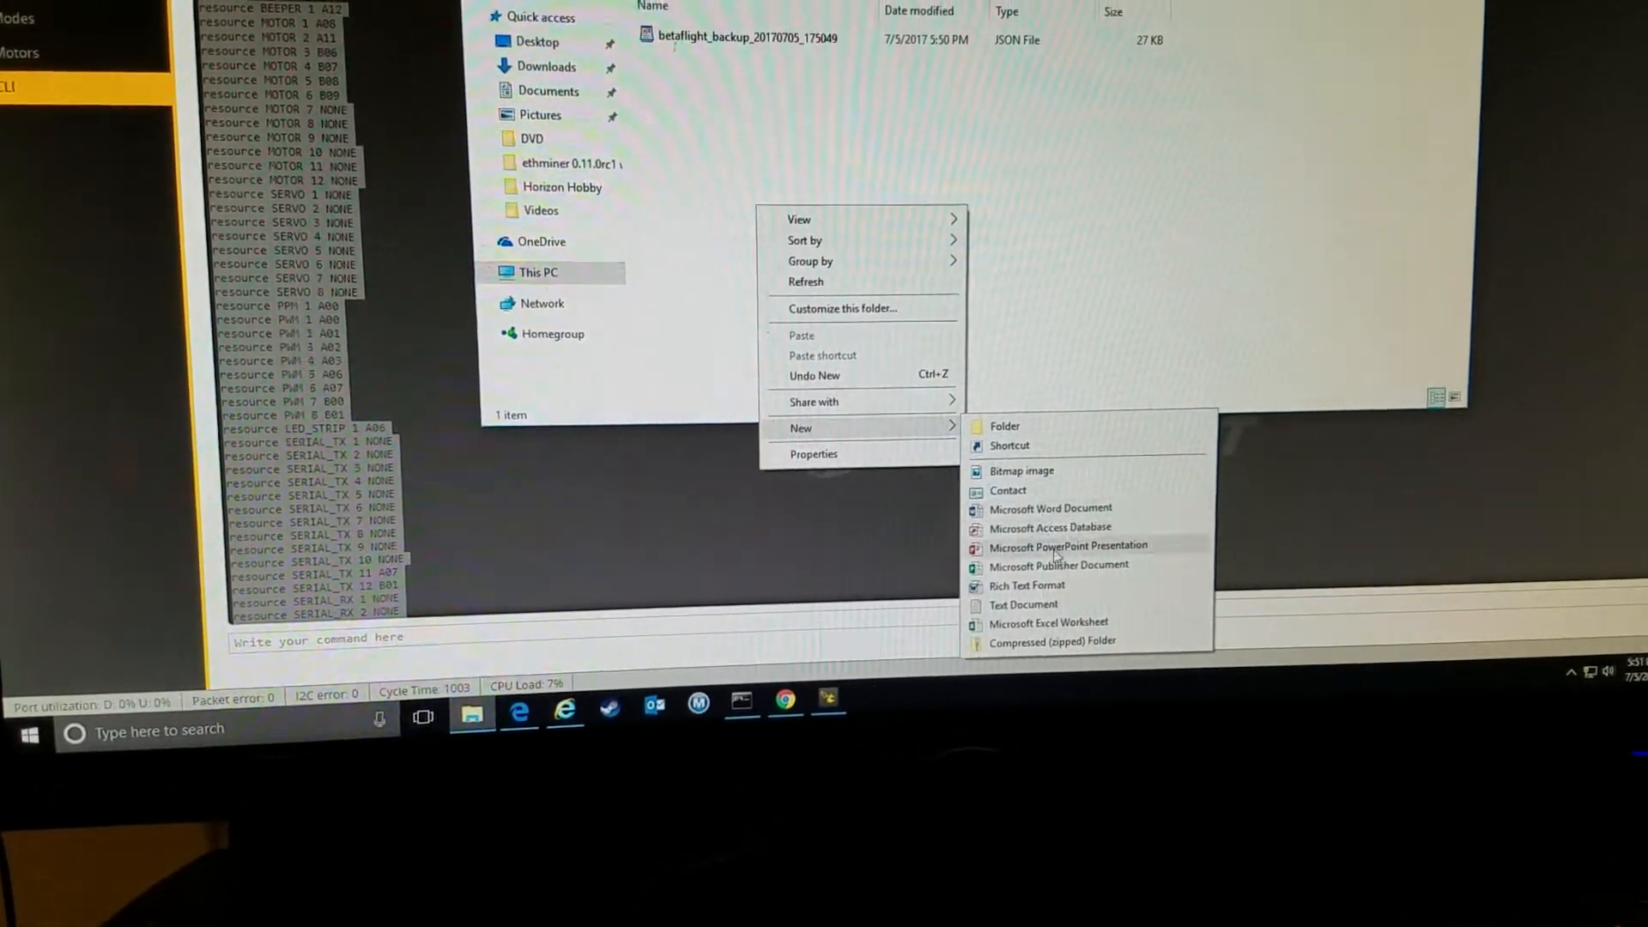
left_click(1024, 603)
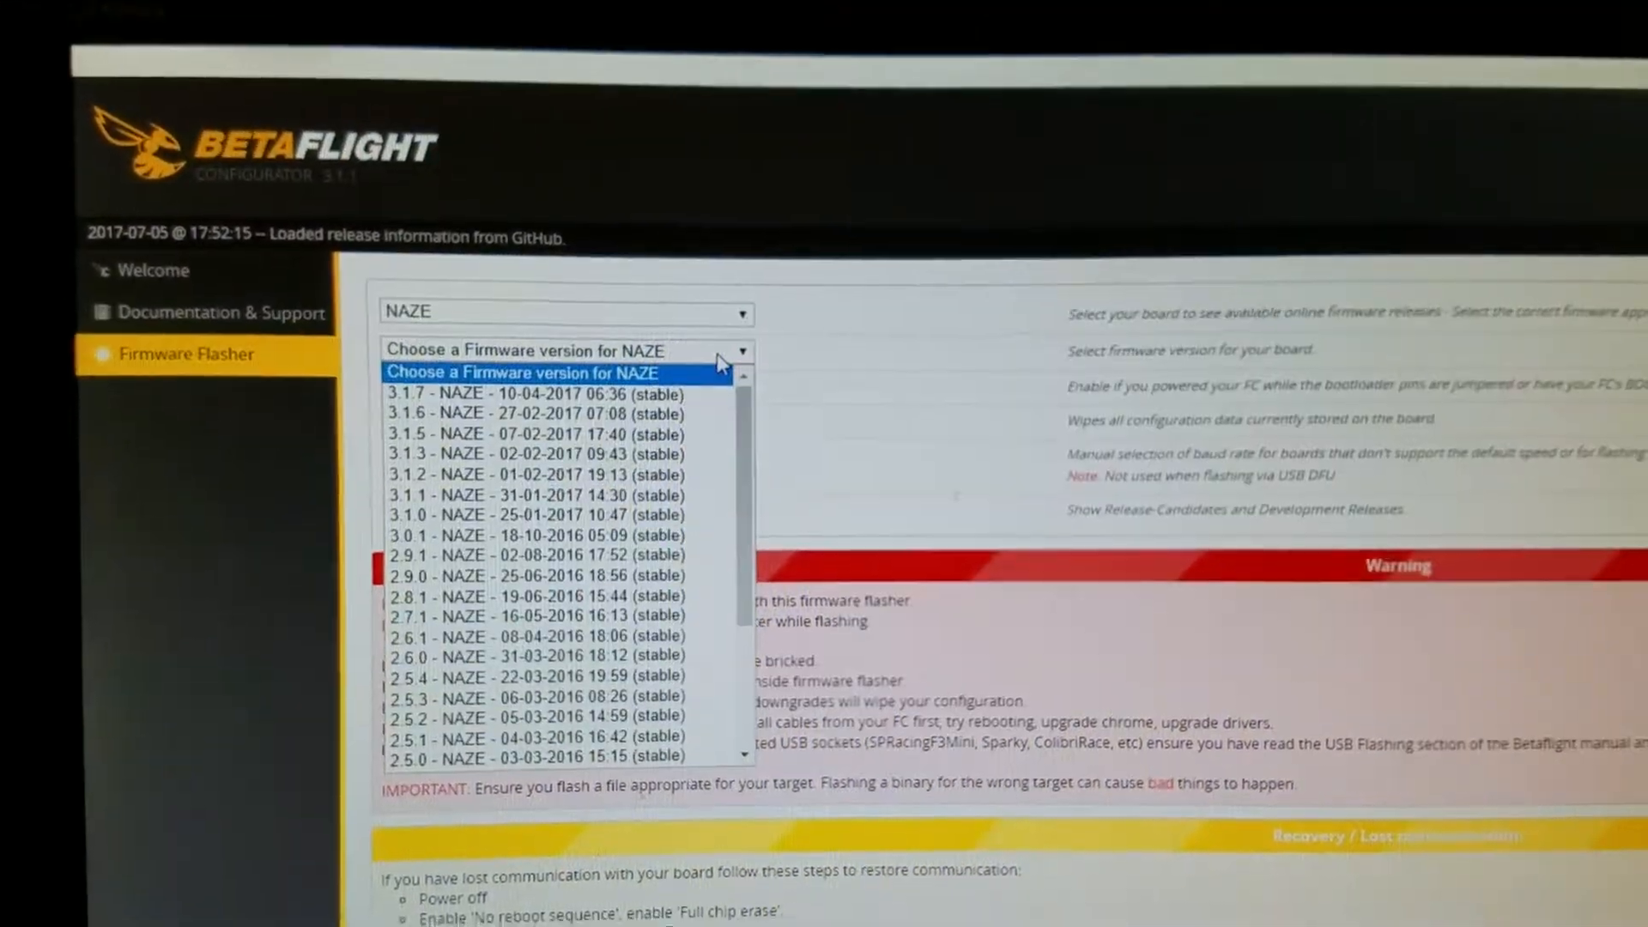
Choose firmware 3.1.7 - NAZE (10-04-2017, stable) for flashing with full chip erase.
left_click(532, 395)
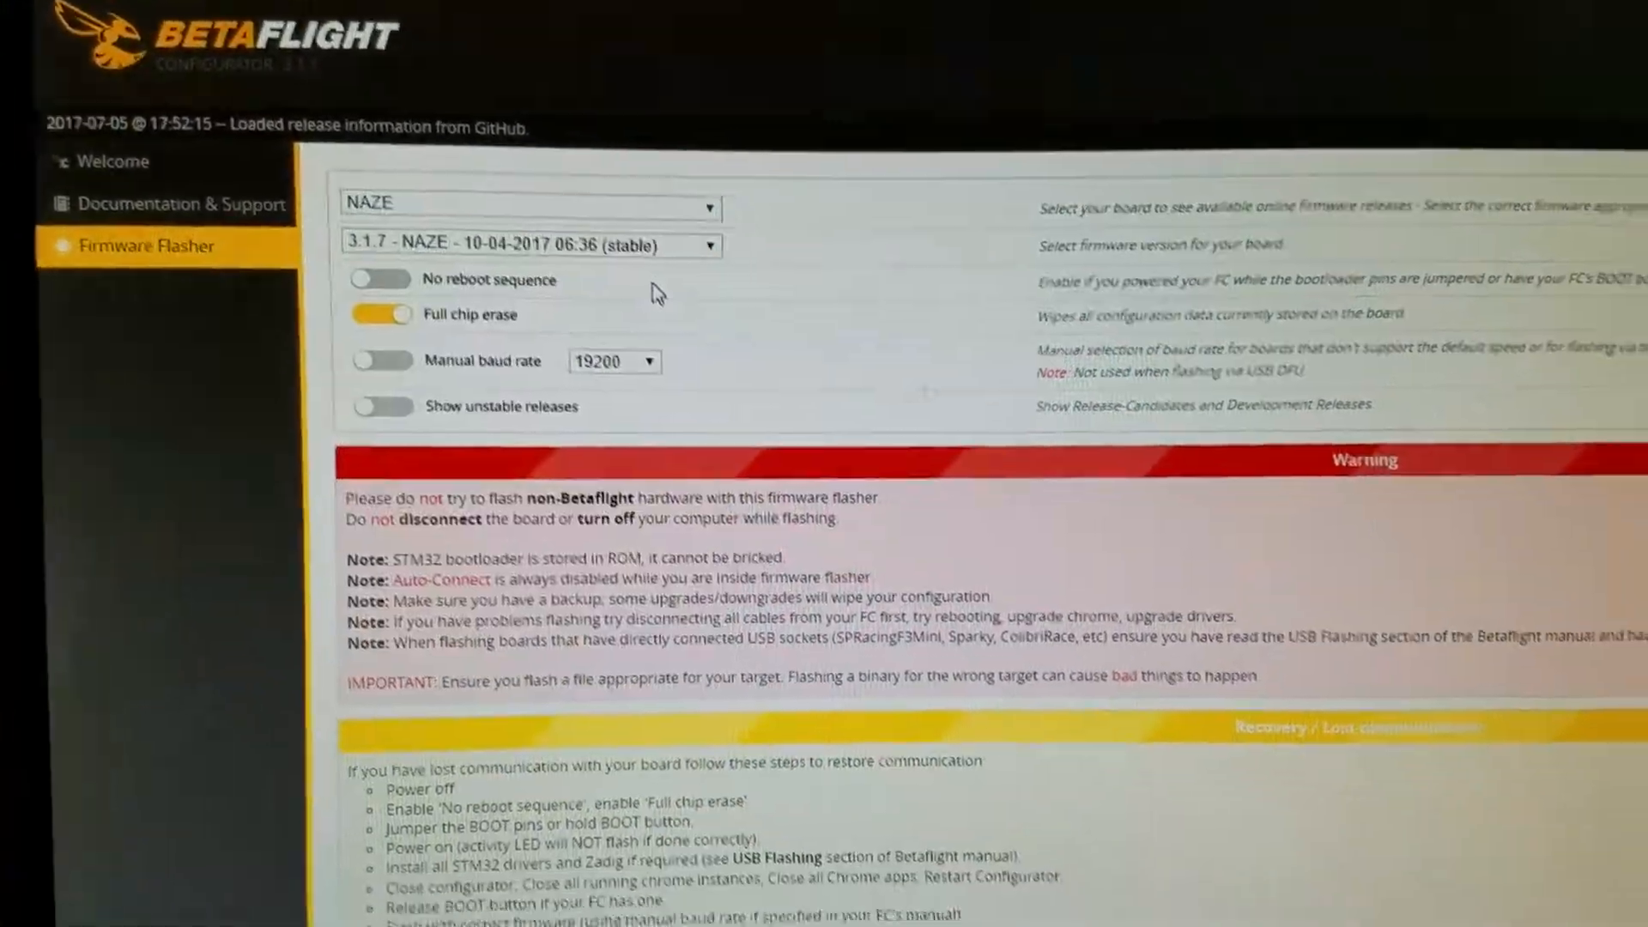
scroll("down", 3)
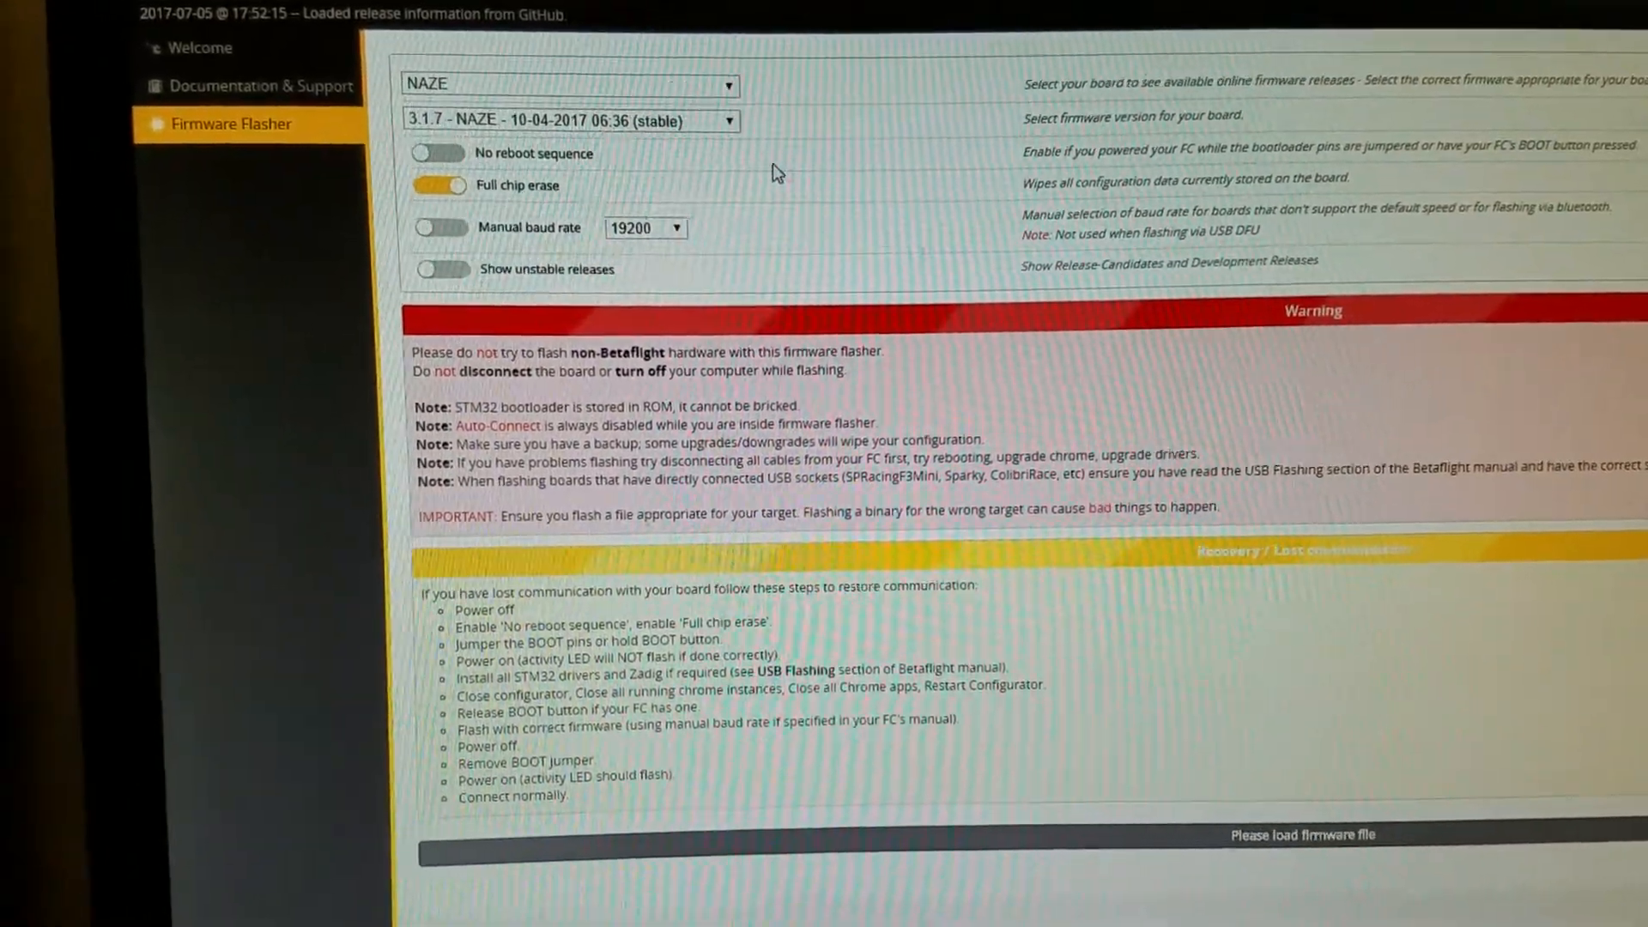
left_click(439, 185)
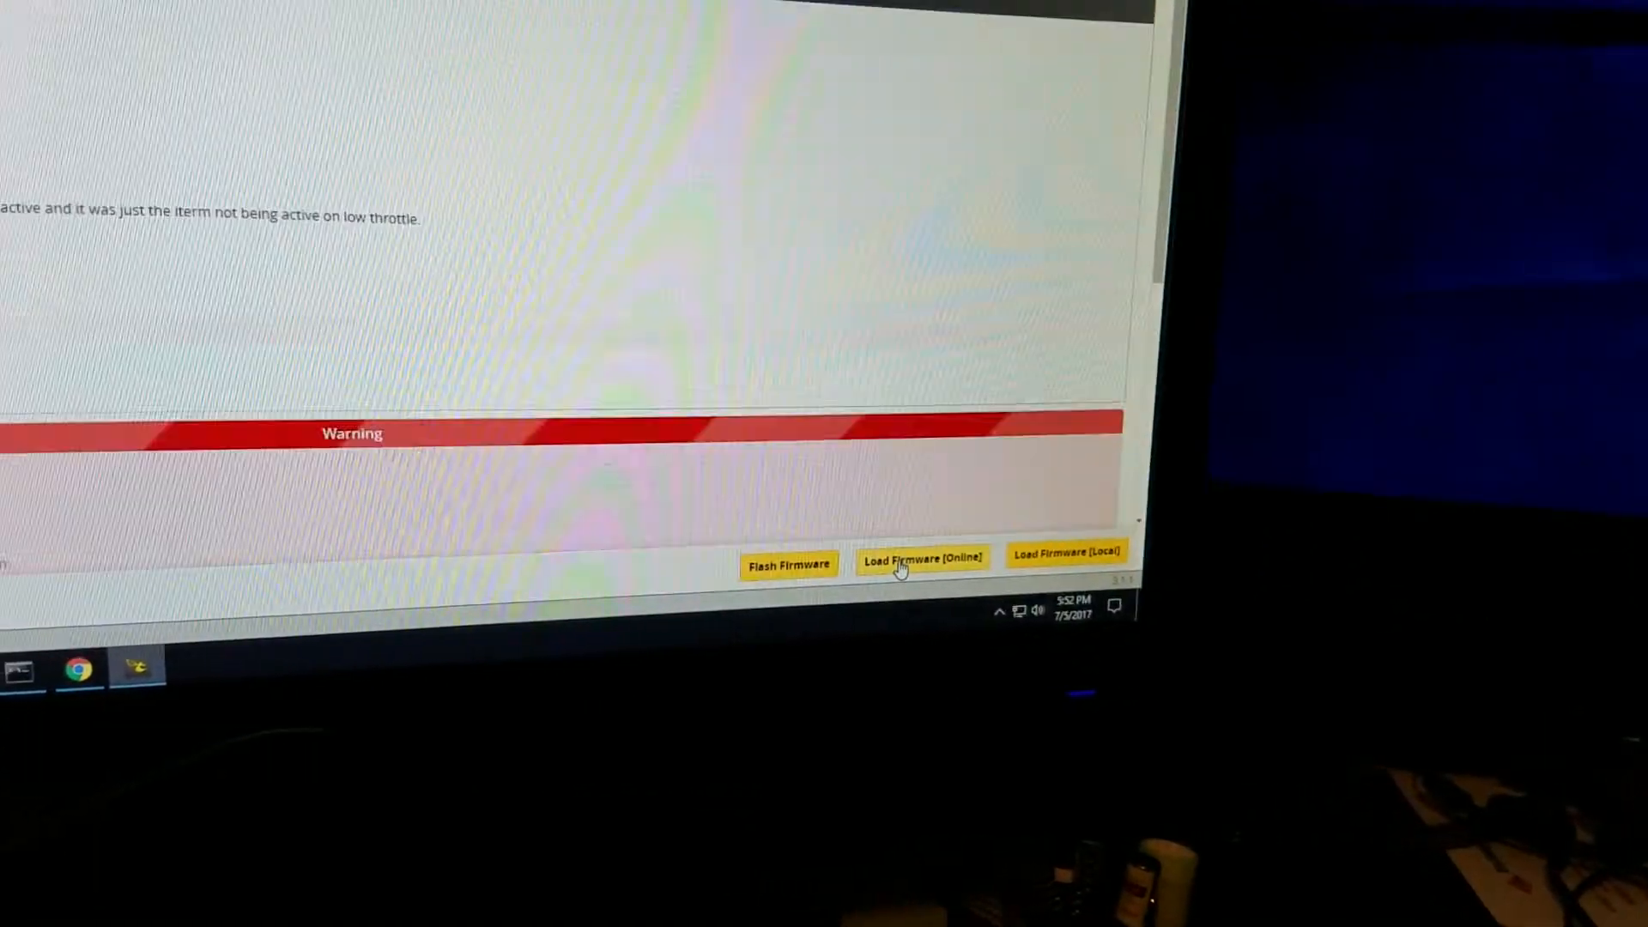
left_click(788, 565)
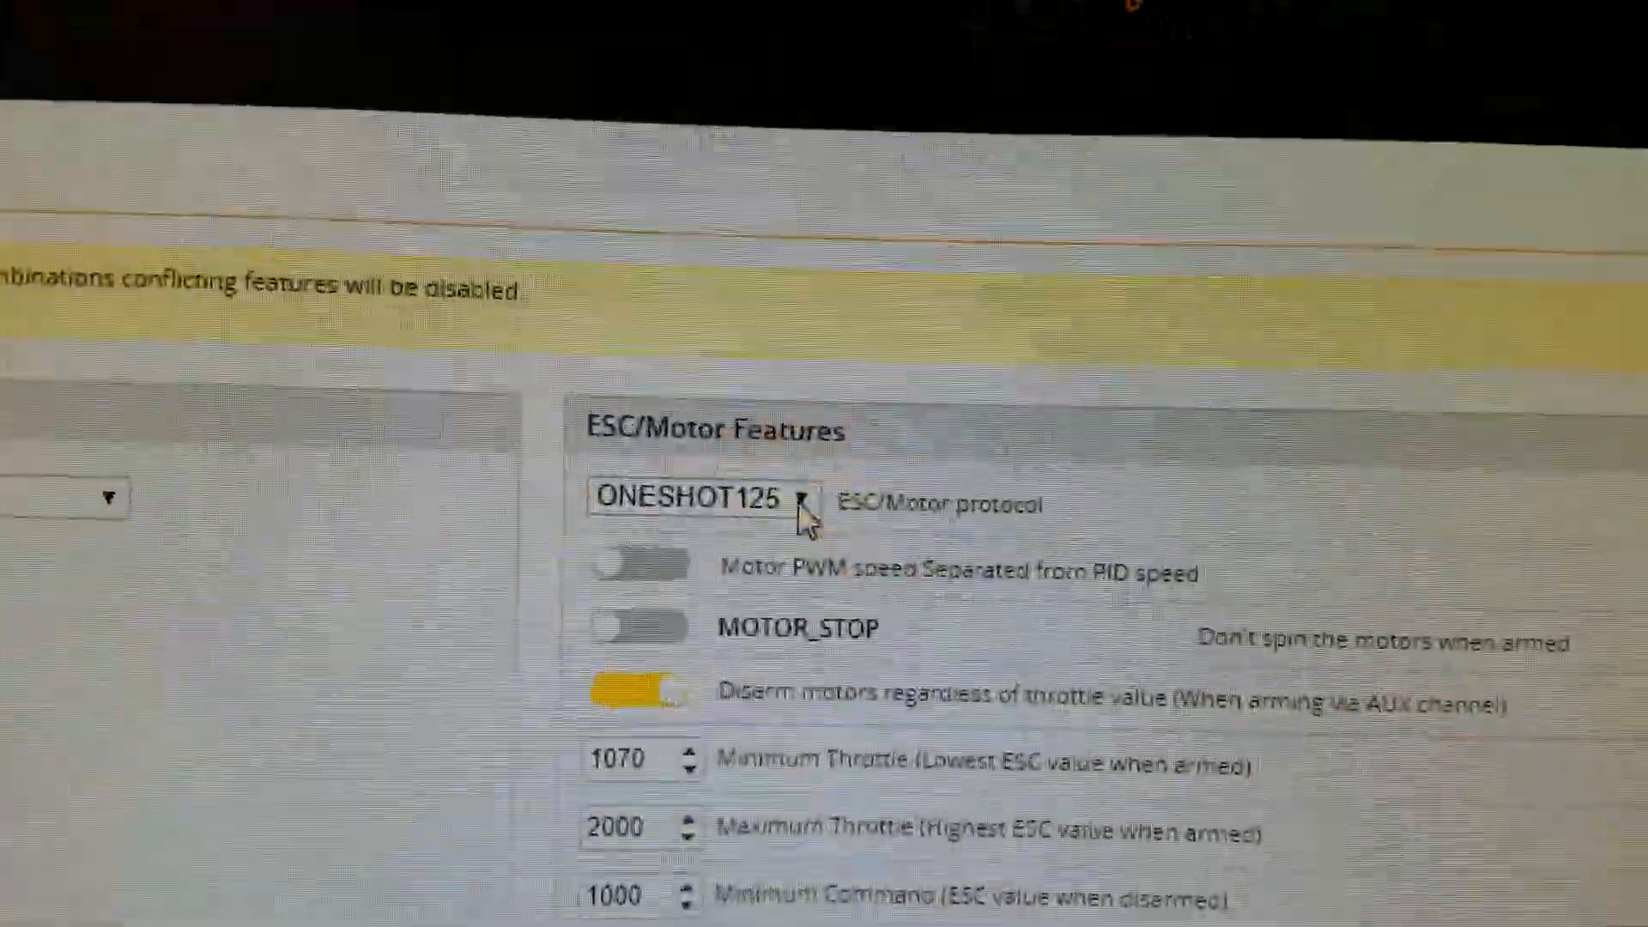
Change the ESC/Motor protocol from ONESHOT125 to BRUSHED, save and reboot the board.
left_click(699, 498)
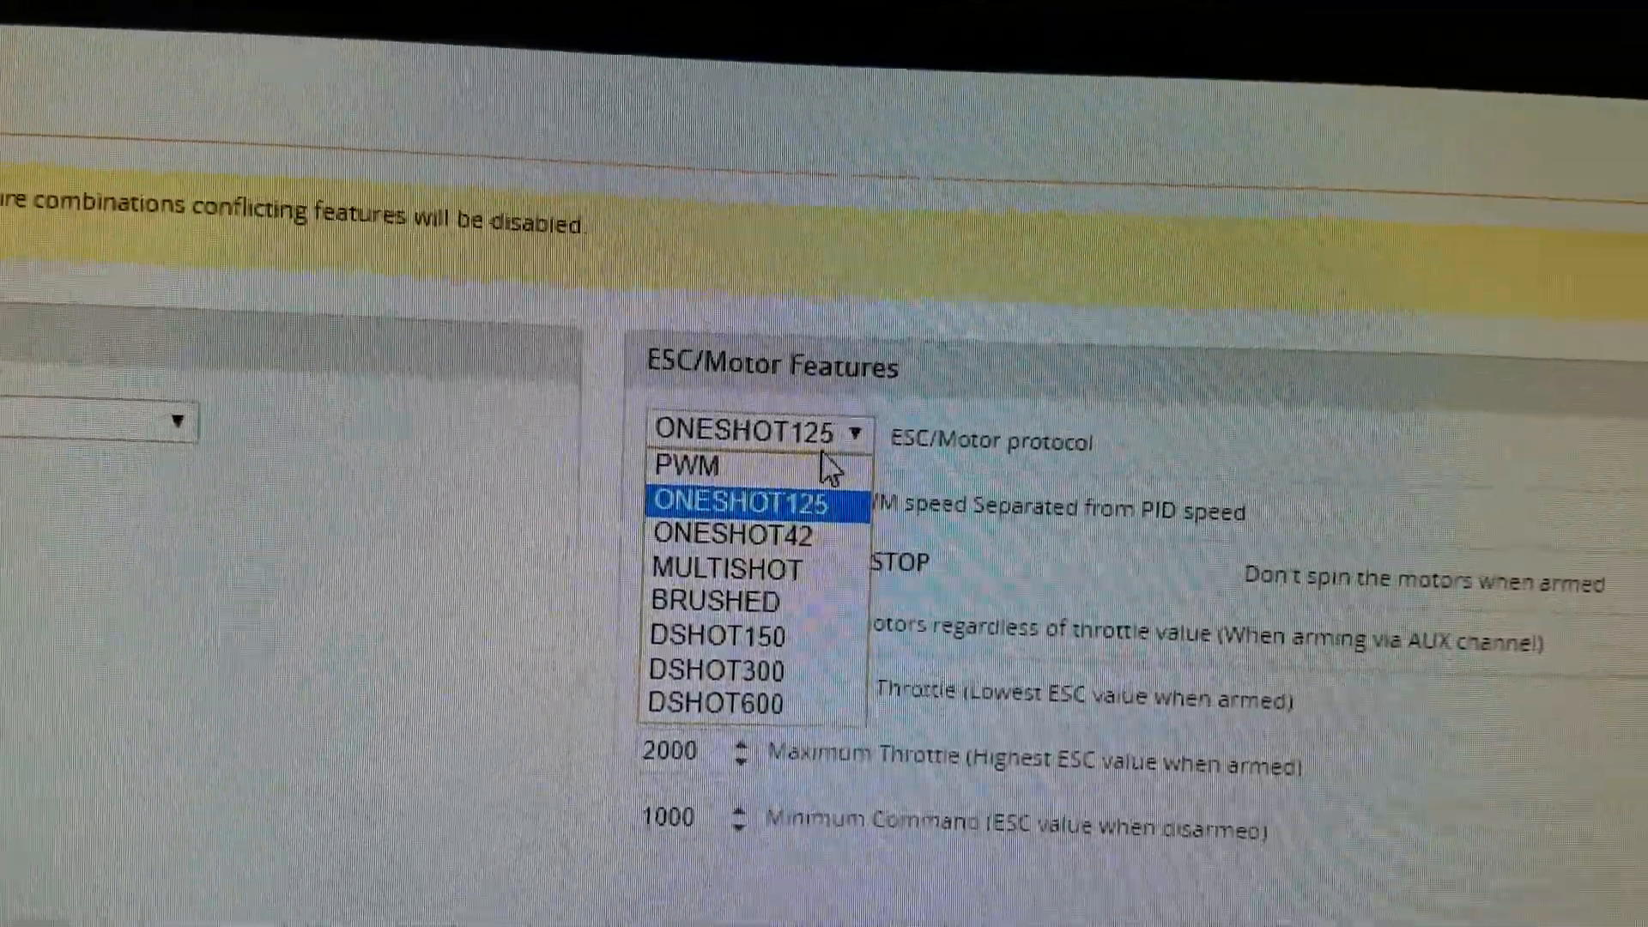
mouse_move(758, 584)
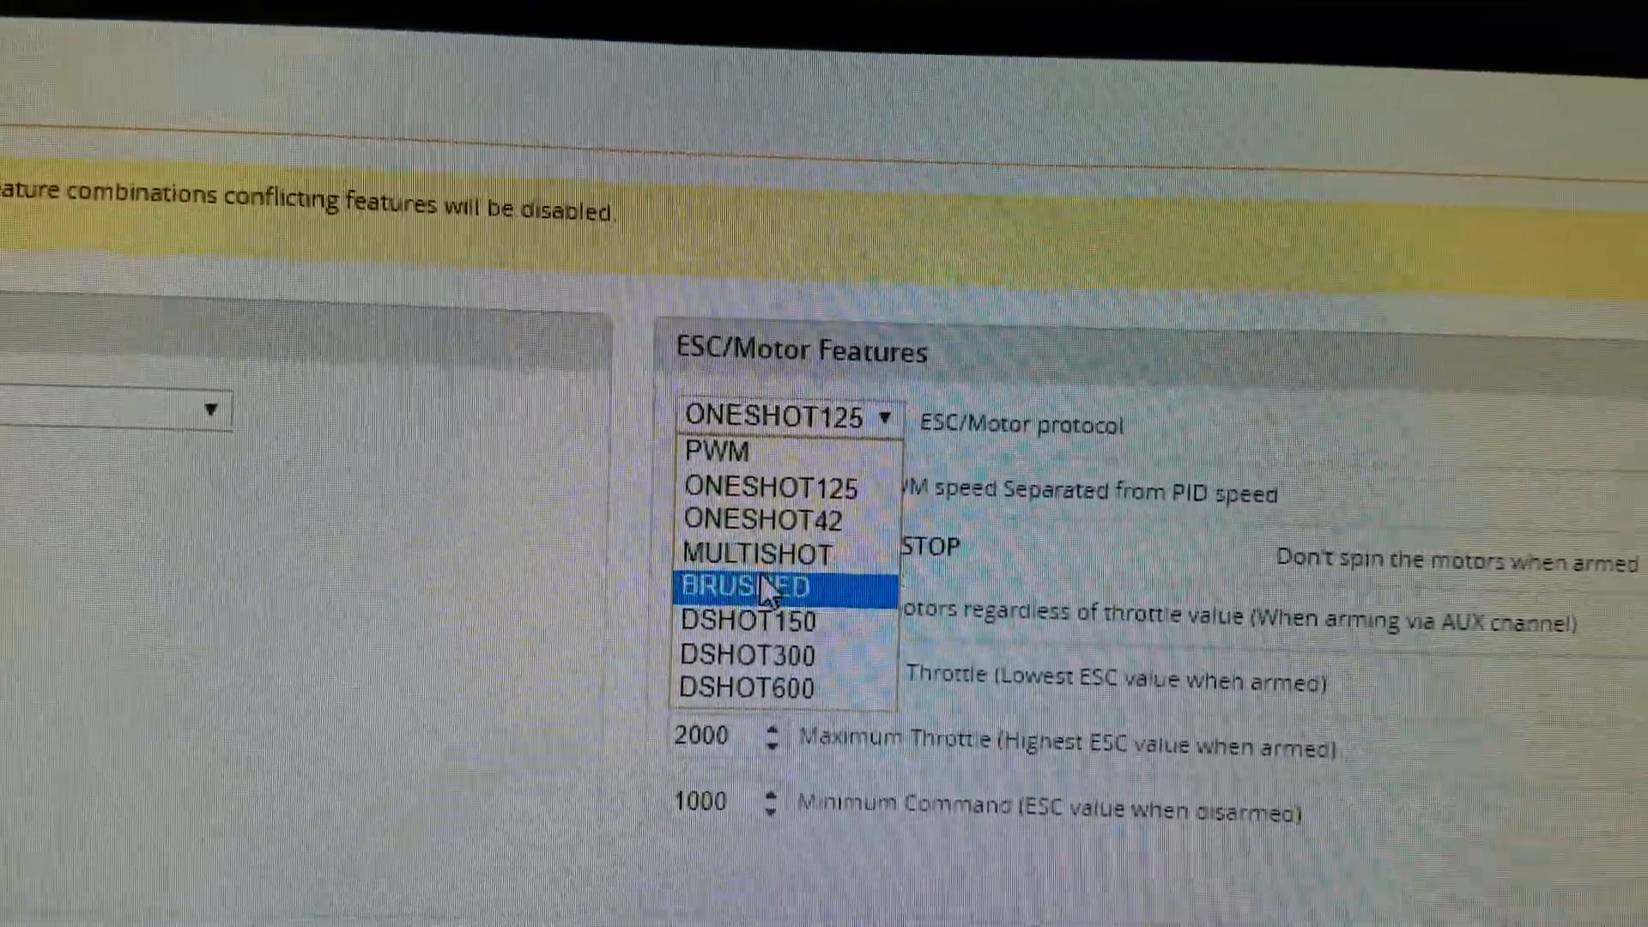
left_click(752, 583)
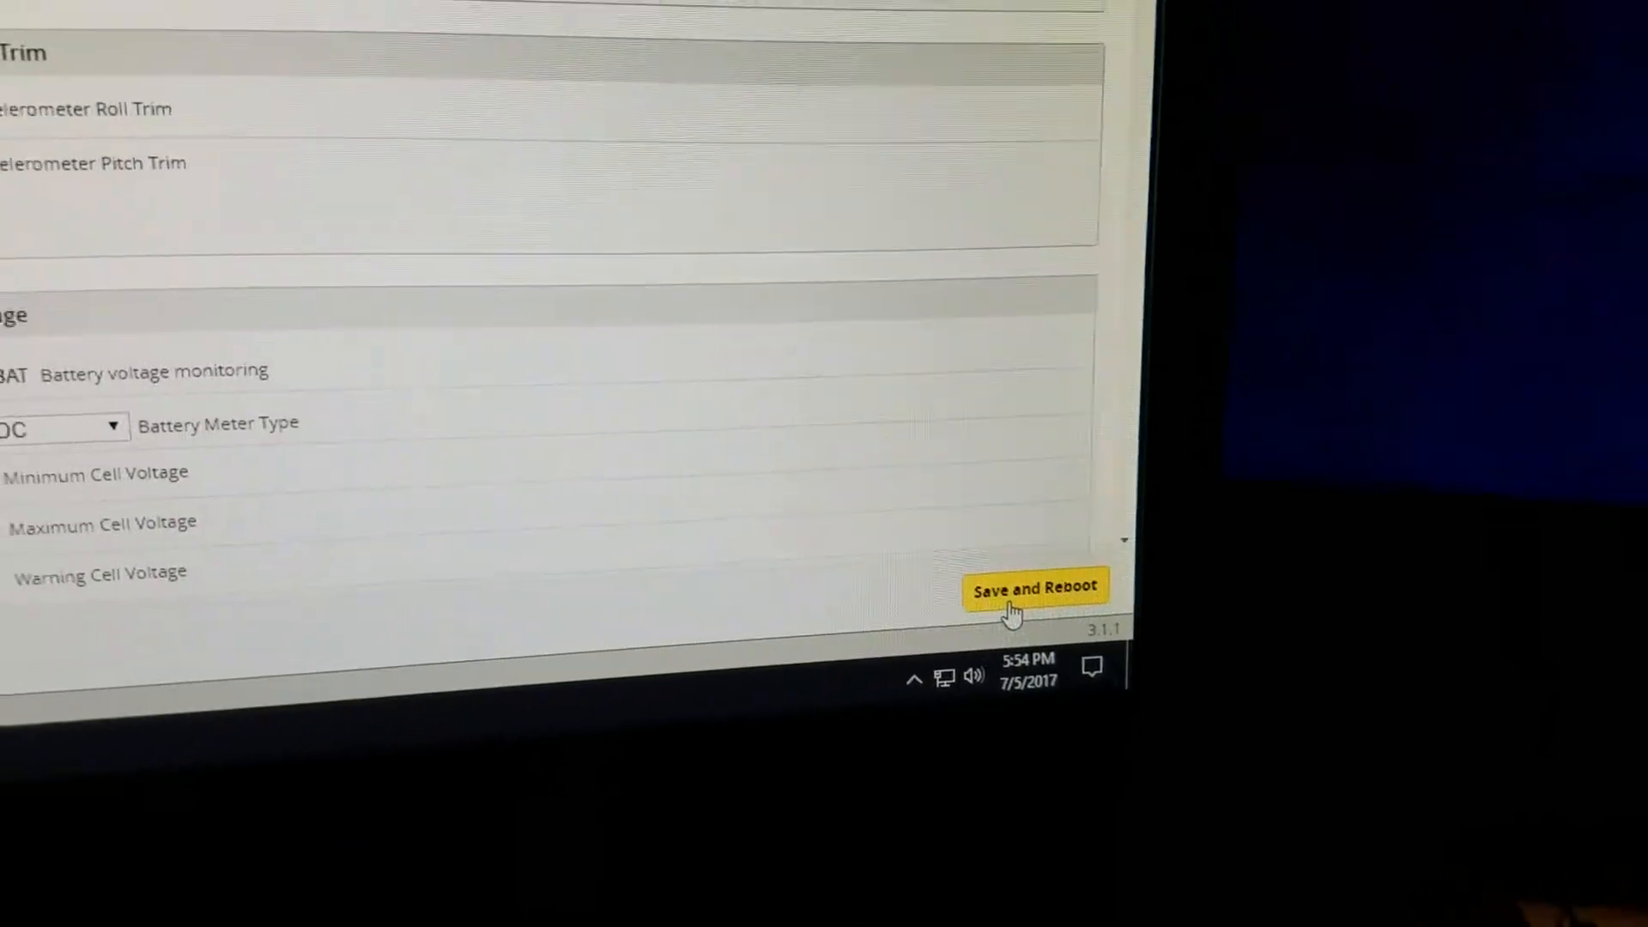
left_click(1034, 587)
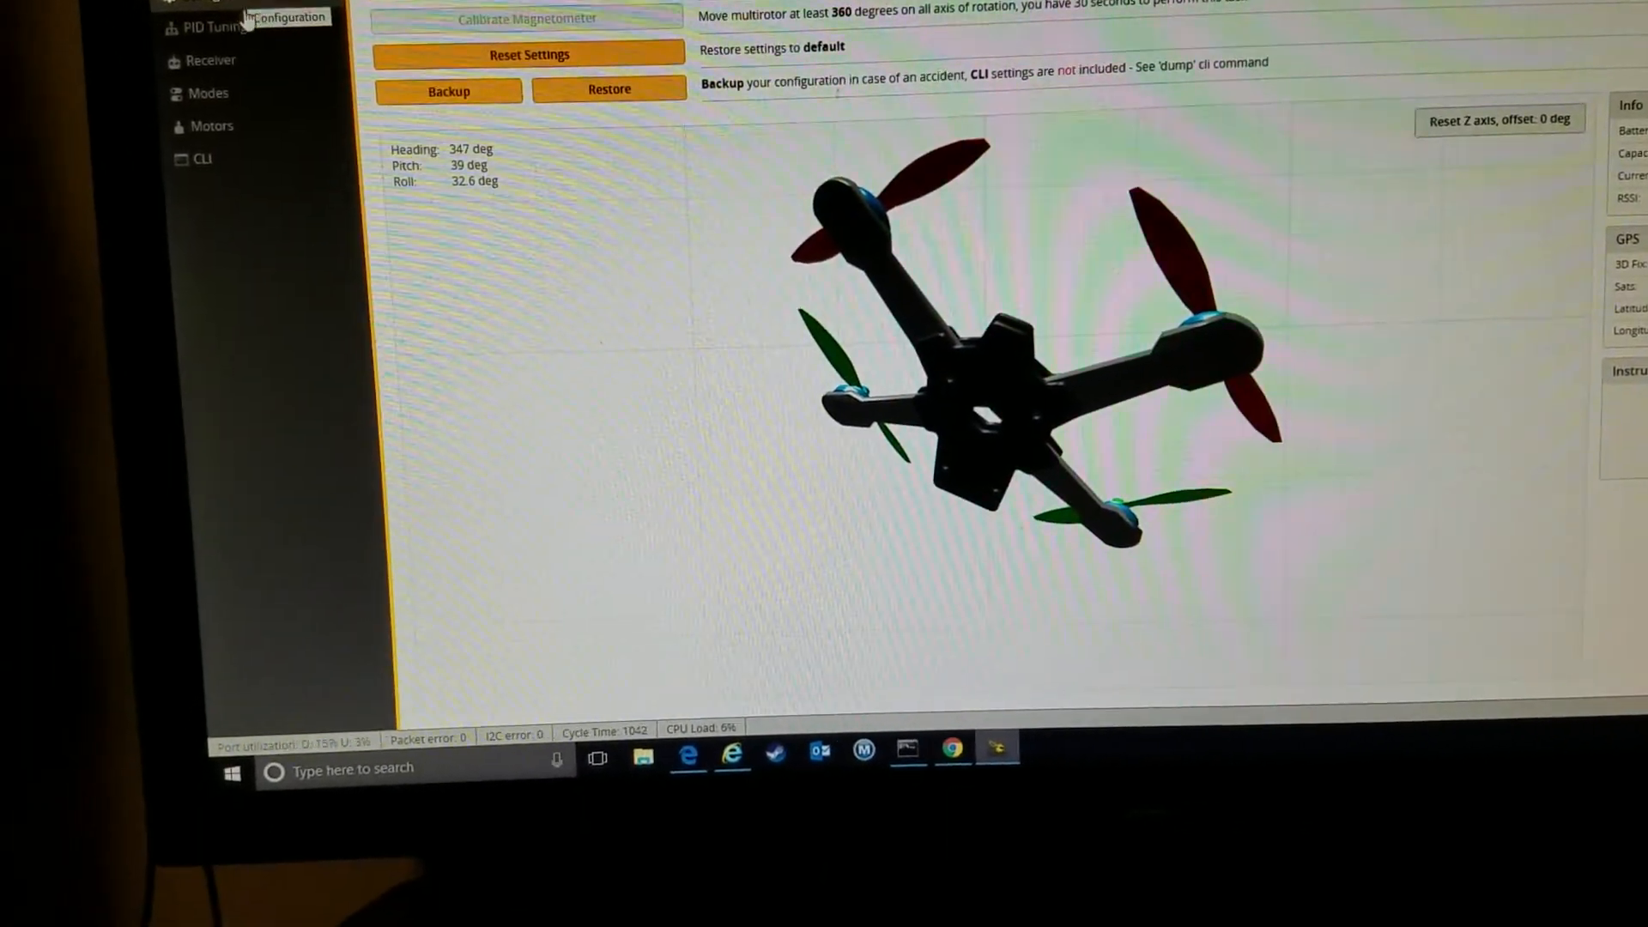
Check in Configuration that the ESC/Motor protocol still reads BRUSHED after the reboot.
left_click(208, 22)
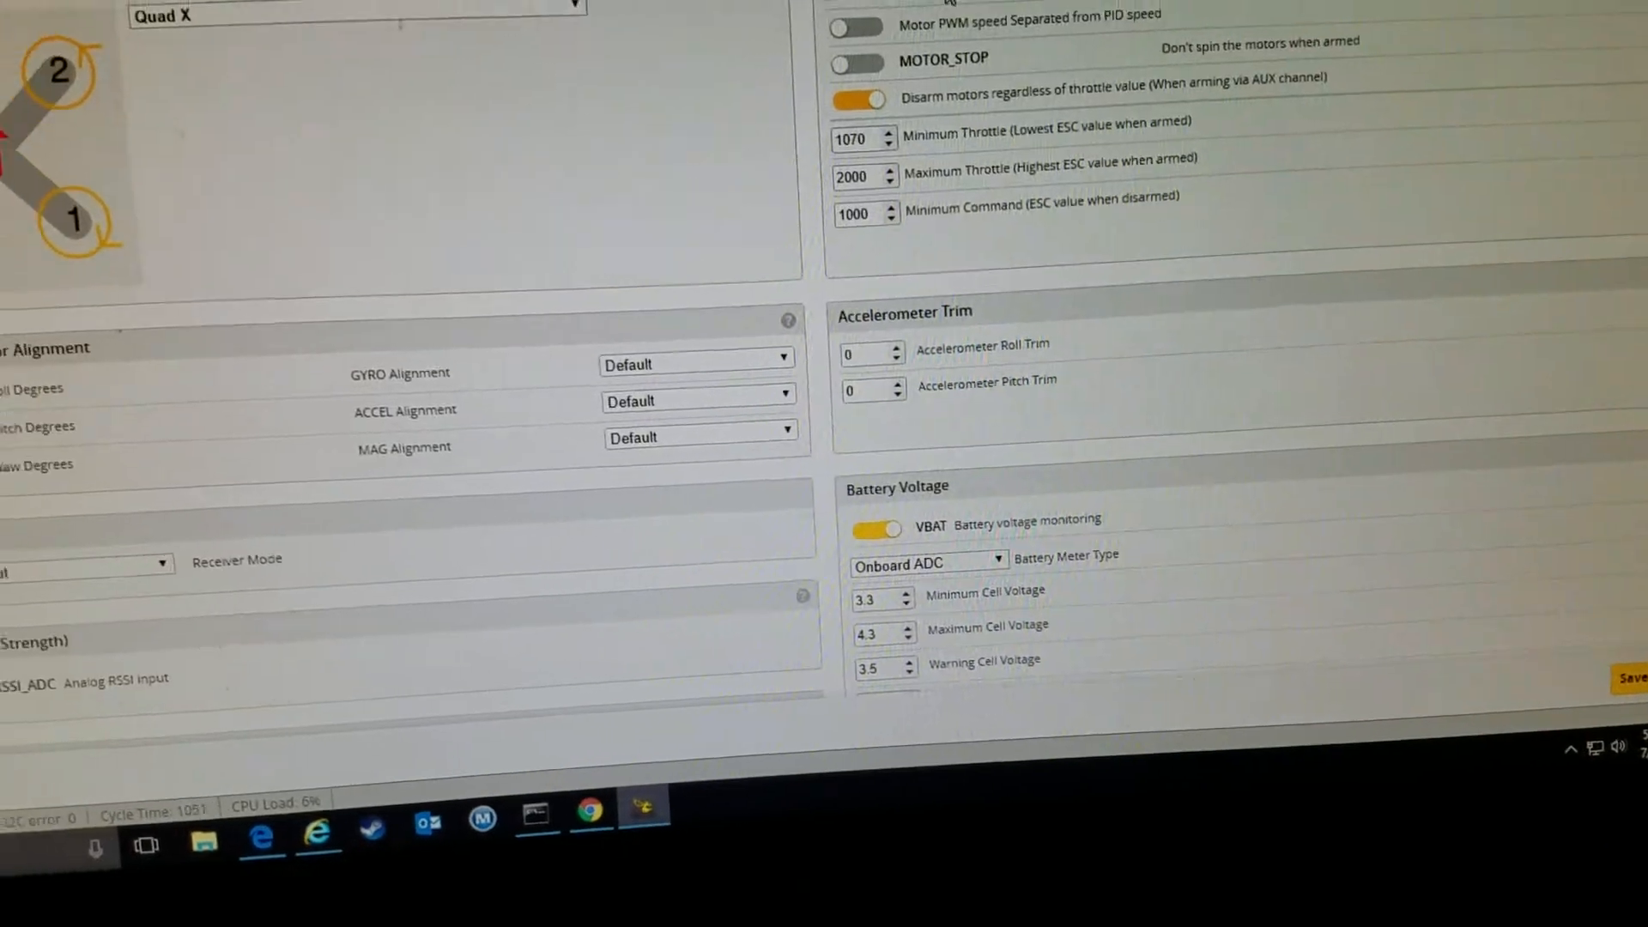
left_click(1061, 16)
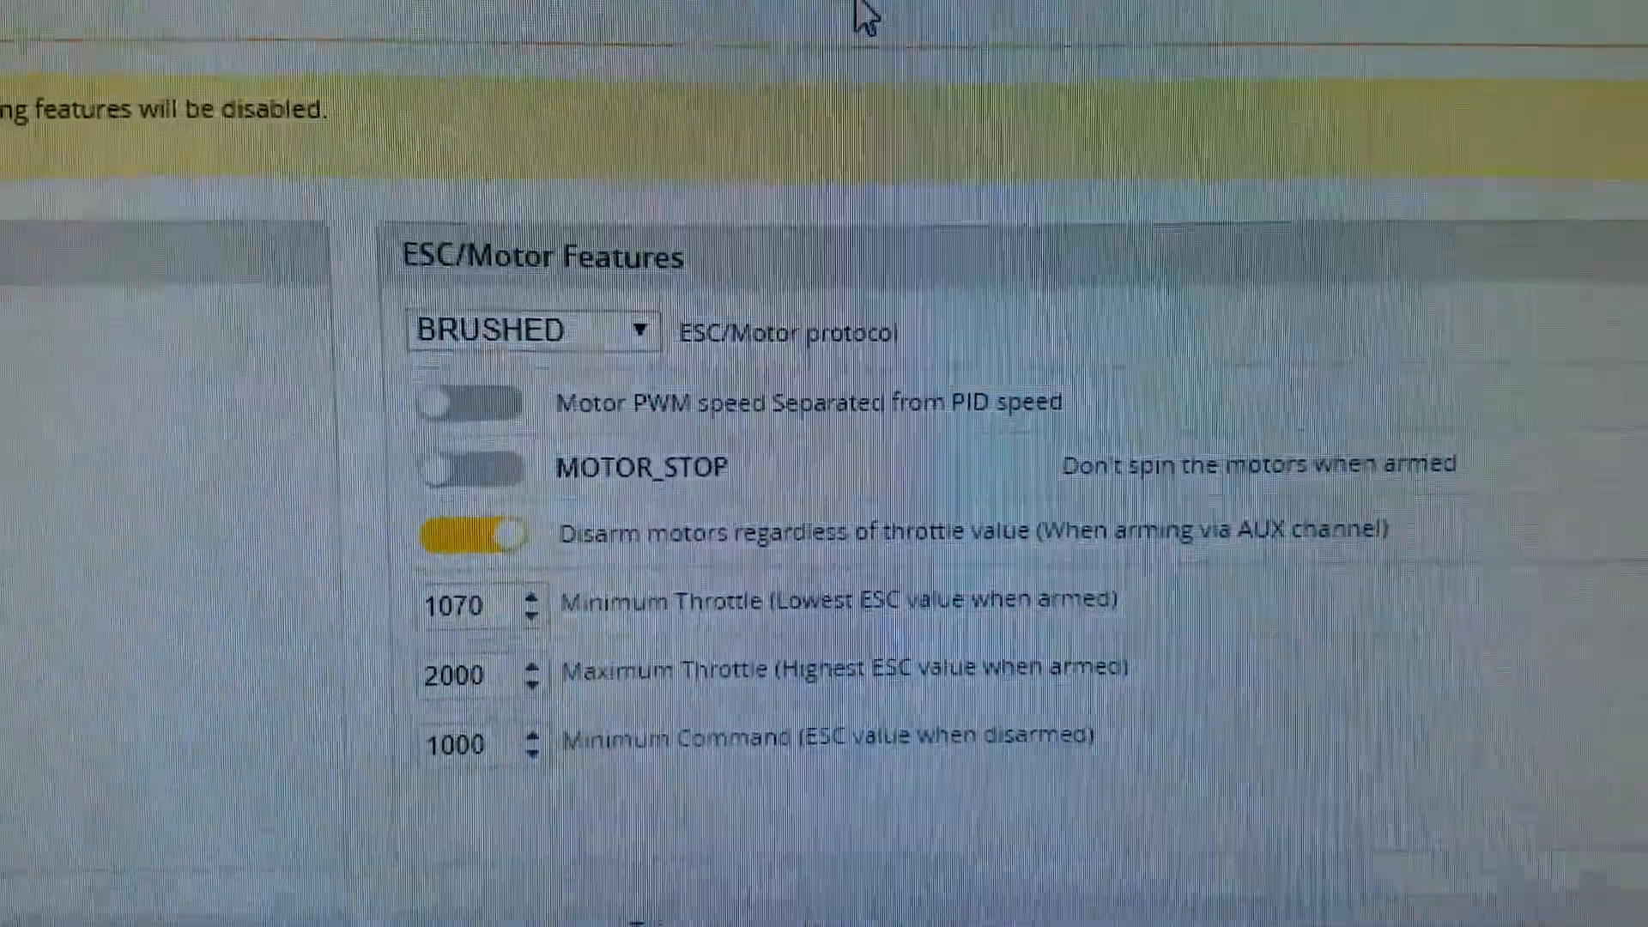
scroll("down", 3)
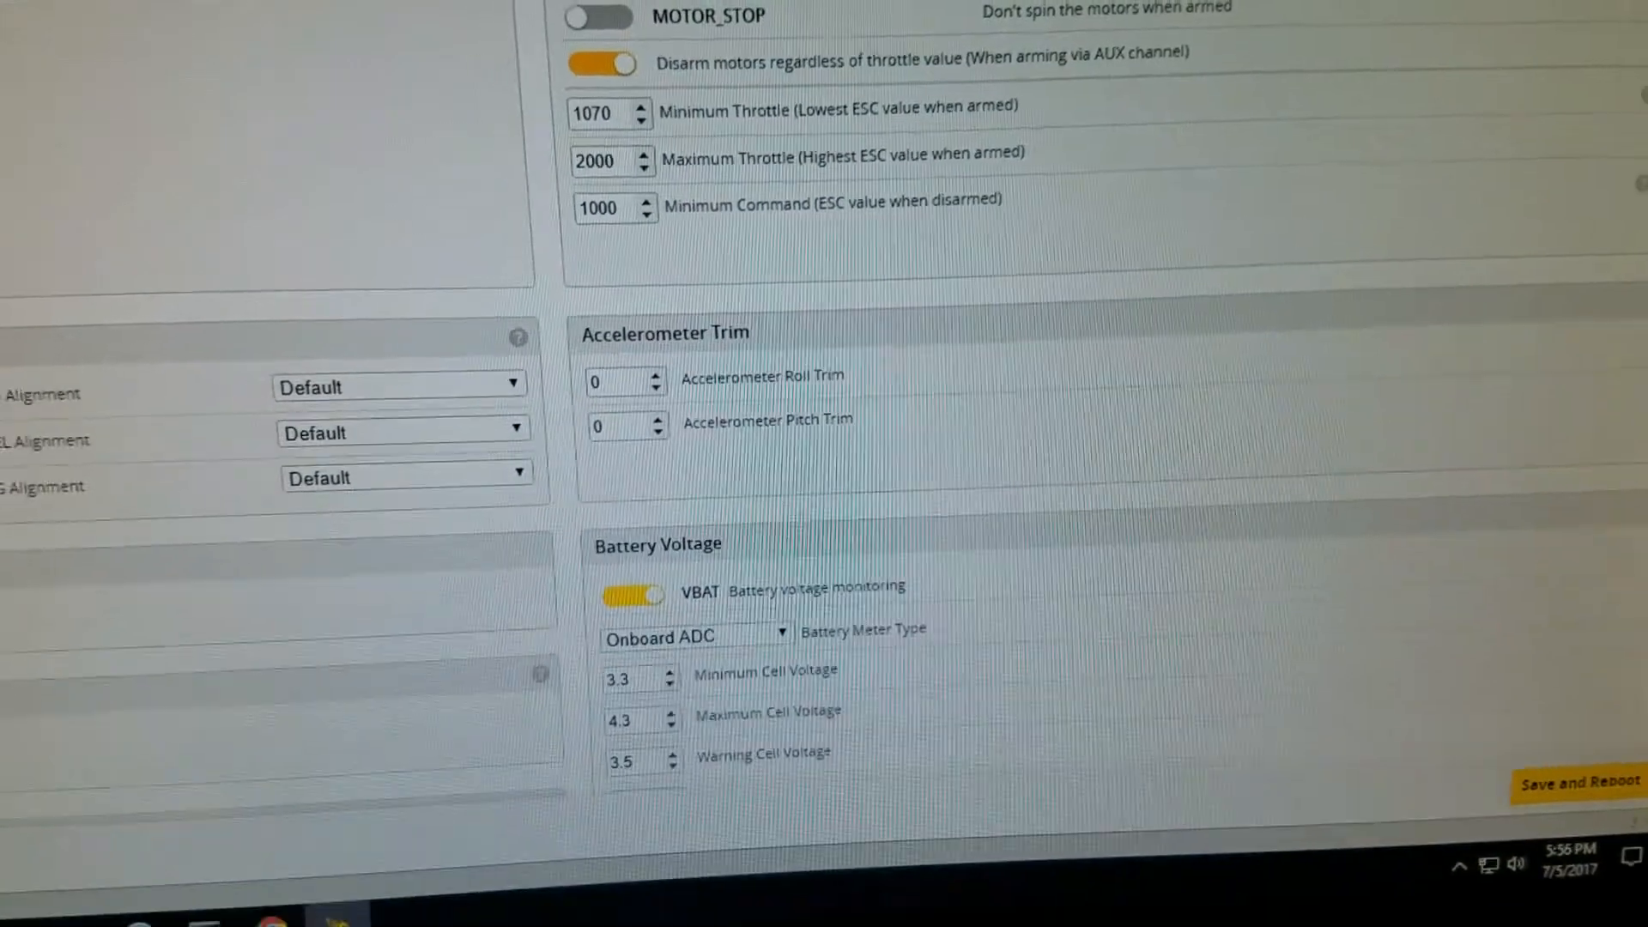